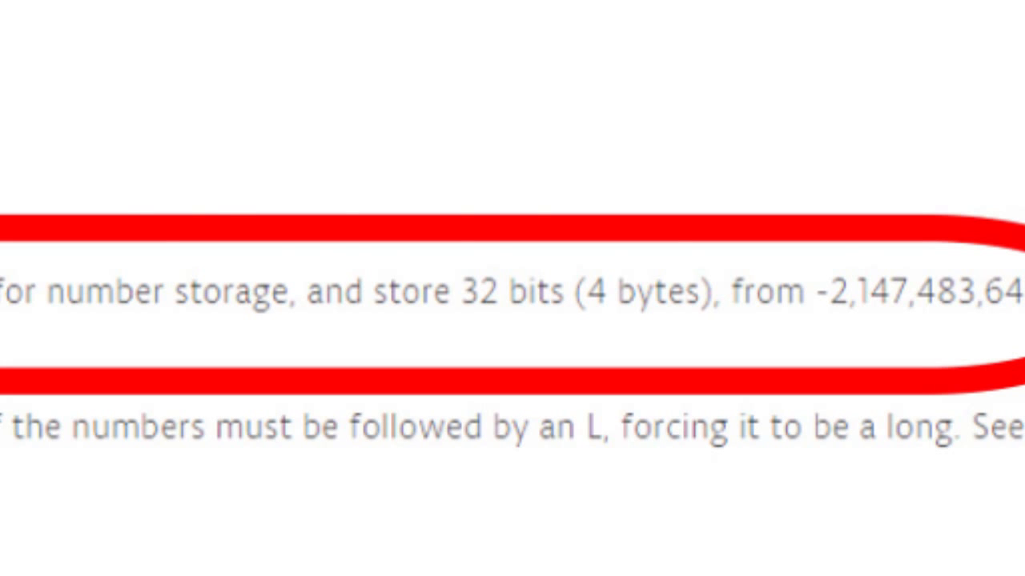
Go to the Arduino Software download page on arduino.cc and scroll down it.
left_click(128, 113)
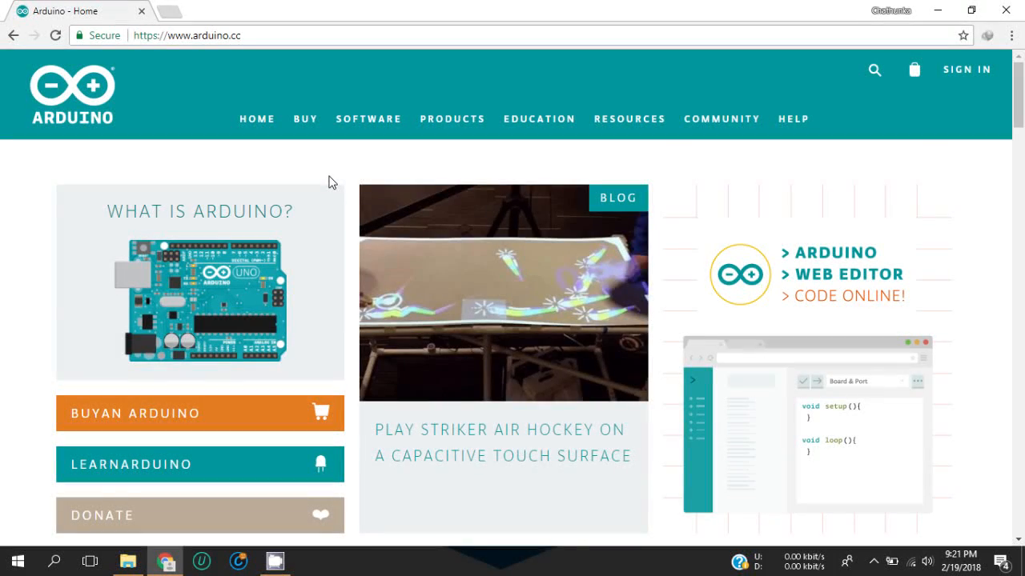
mouse_move(343, 169)
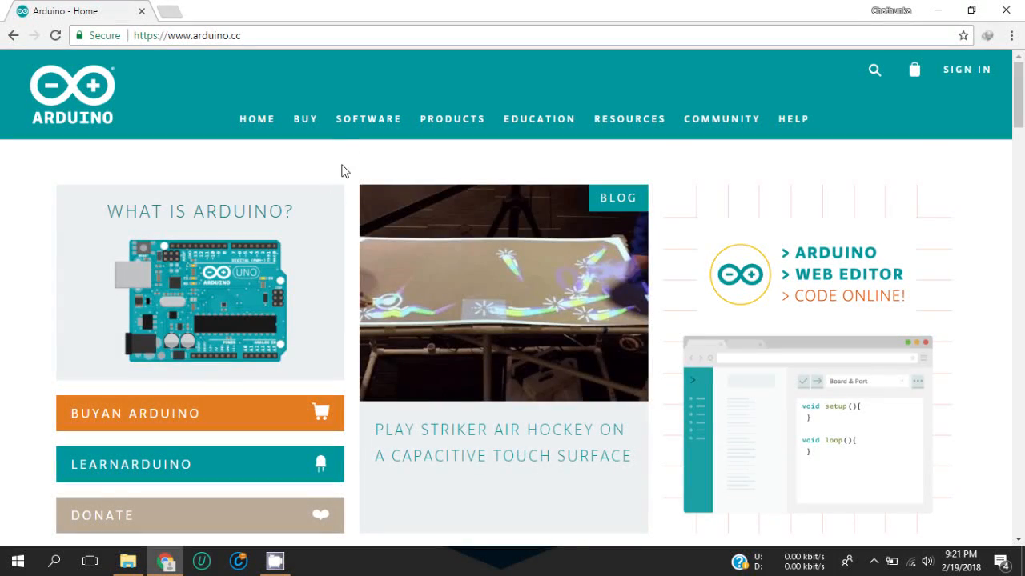
mouse_move(65, 86)
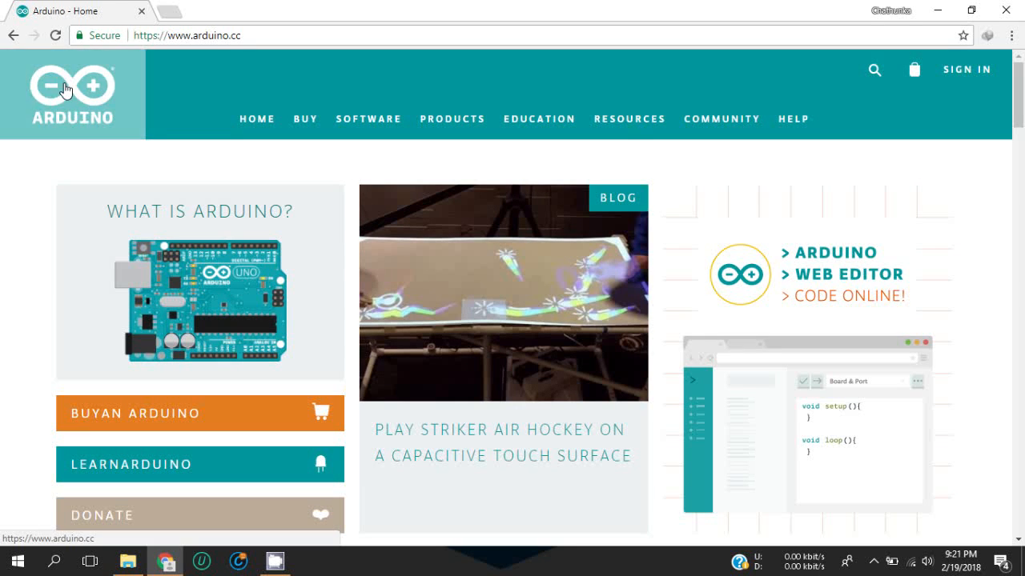
mouse_move(366, 131)
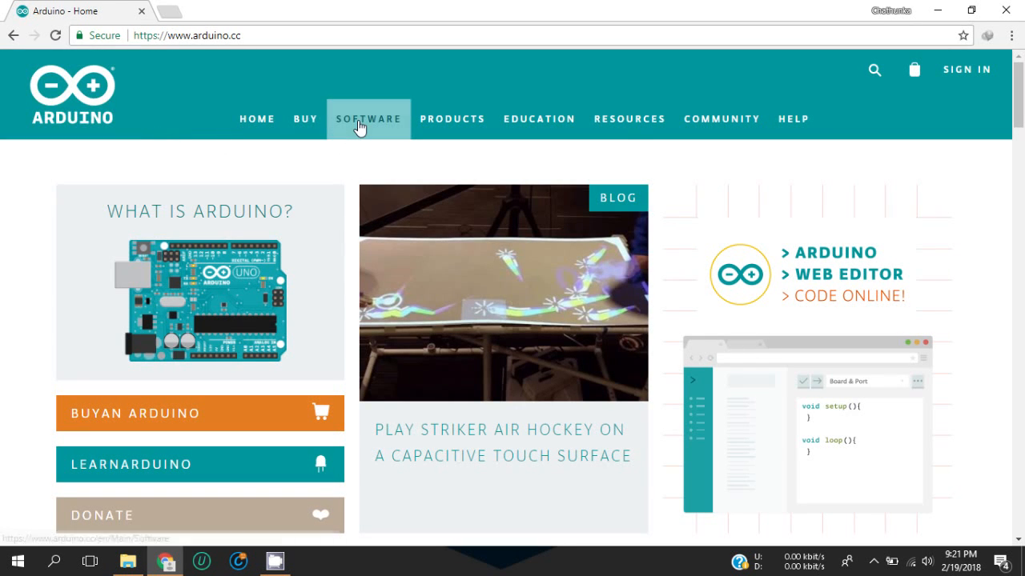
left_click(367, 118)
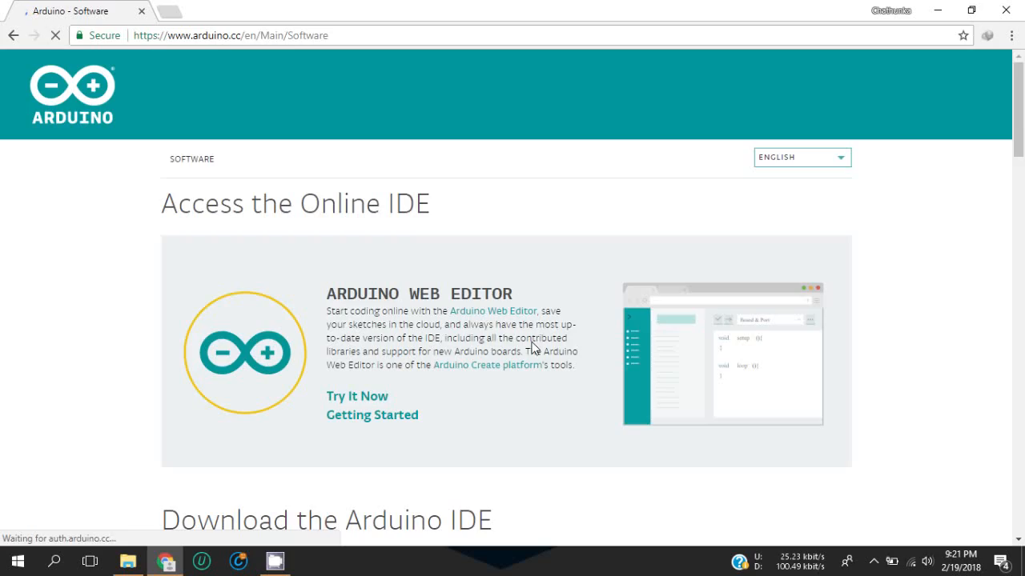
scroll("down", 3)
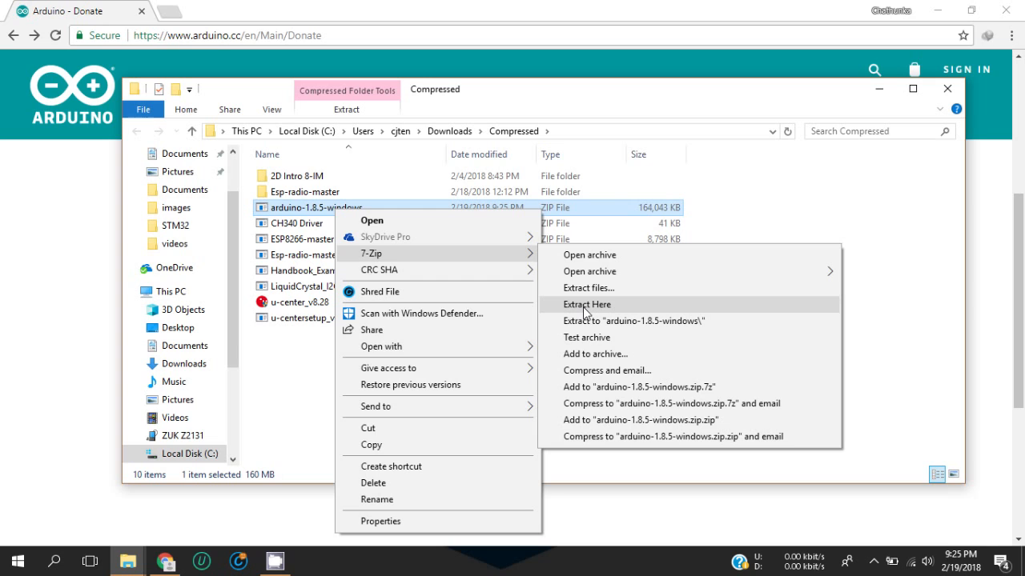
Extract the Arduino 1.8.5 zip, launch the IDE from its folder, and confirm CH340 on COM7.
left_click(586, 304)
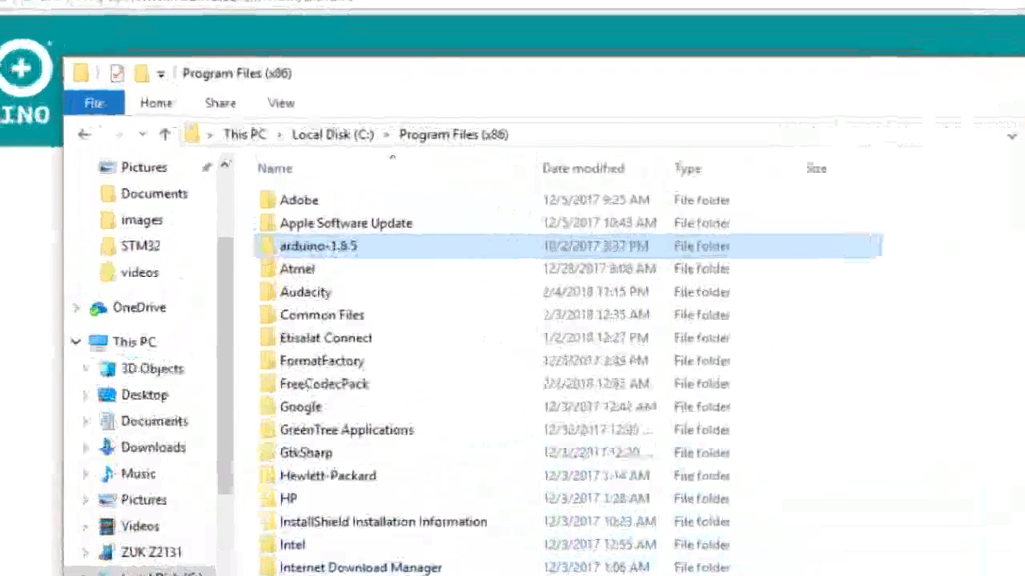
double_click(318, 246)
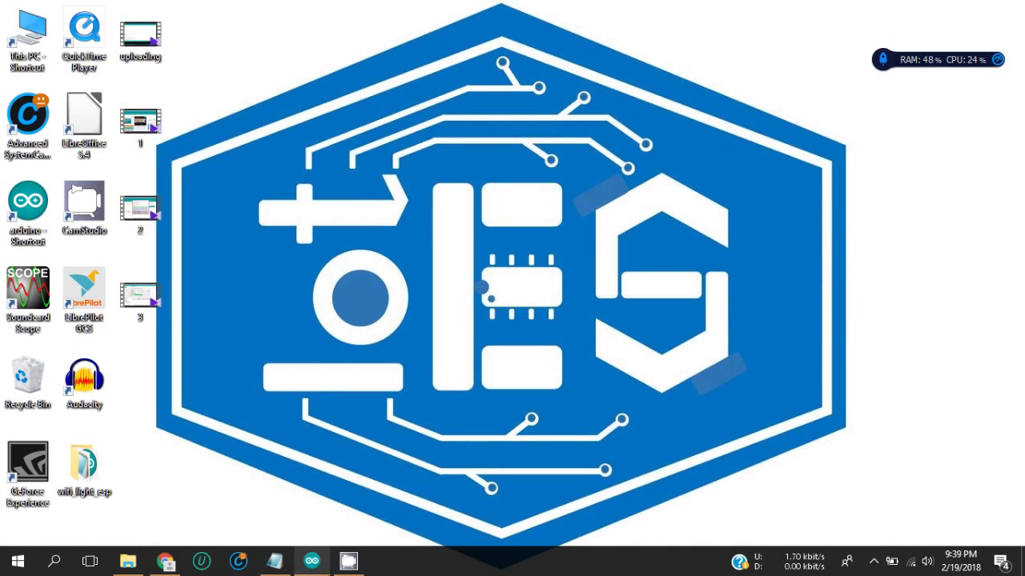
left_click(312, 561)
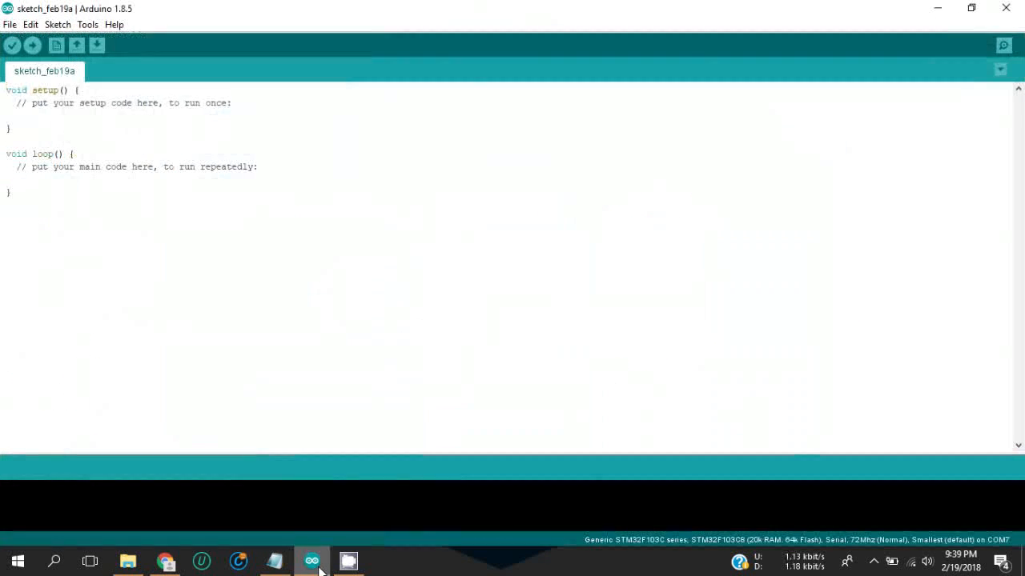
mouse_move(78, 25)
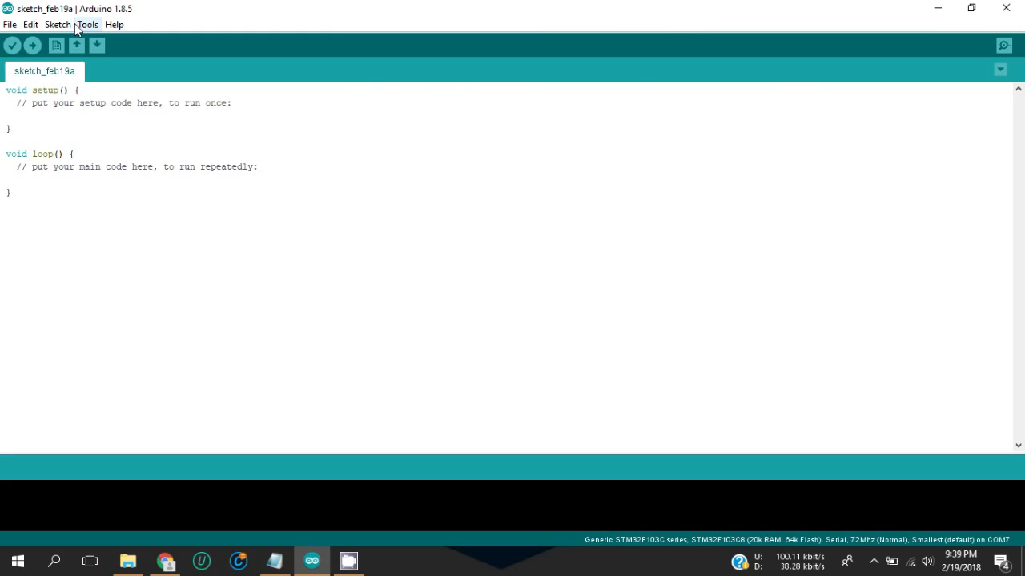
left_click(87, 23)
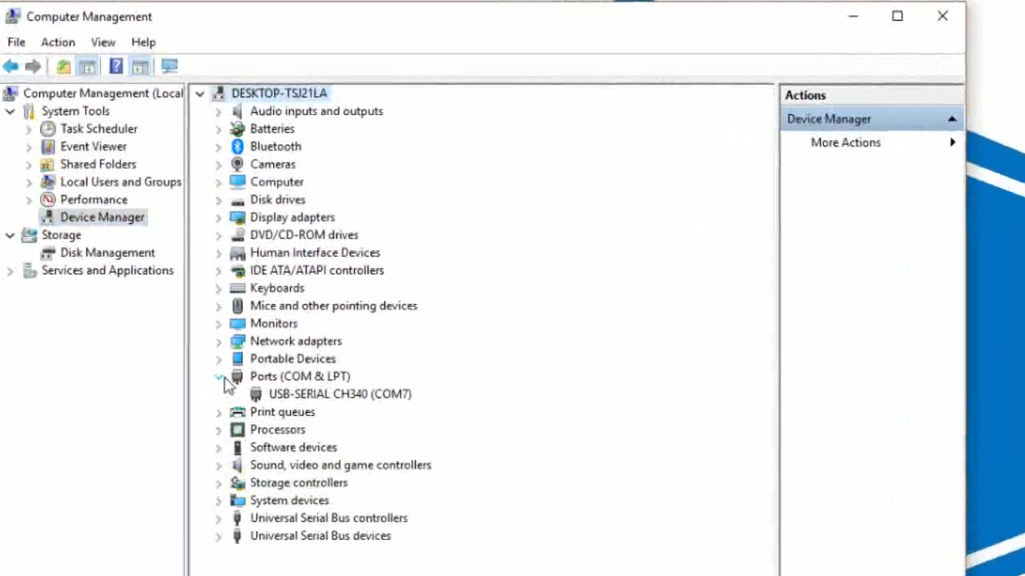
left_click(130, 561)
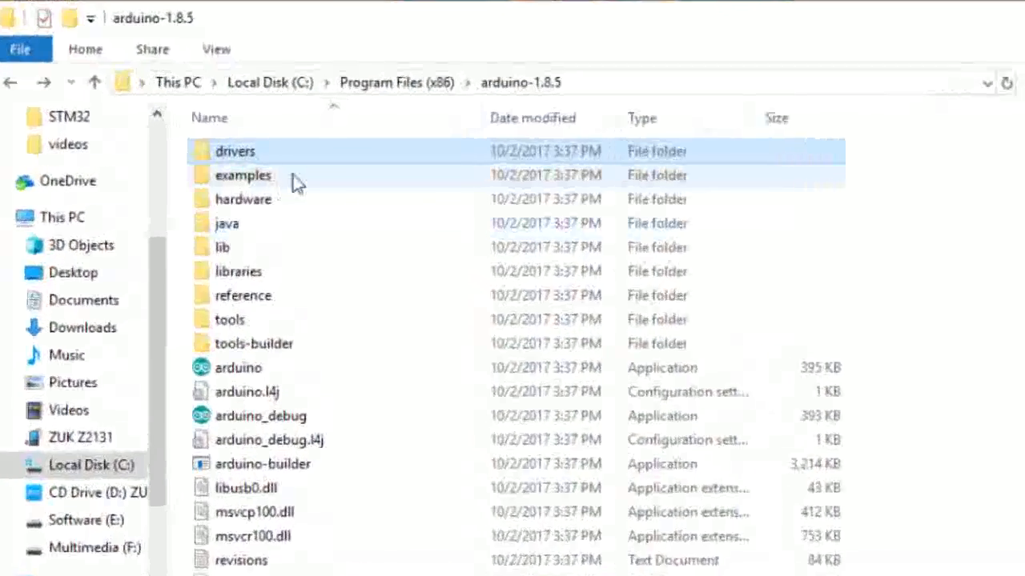
Browse the contents of the arduino-1.8.5 drivers folder.
double_click(235, 151)
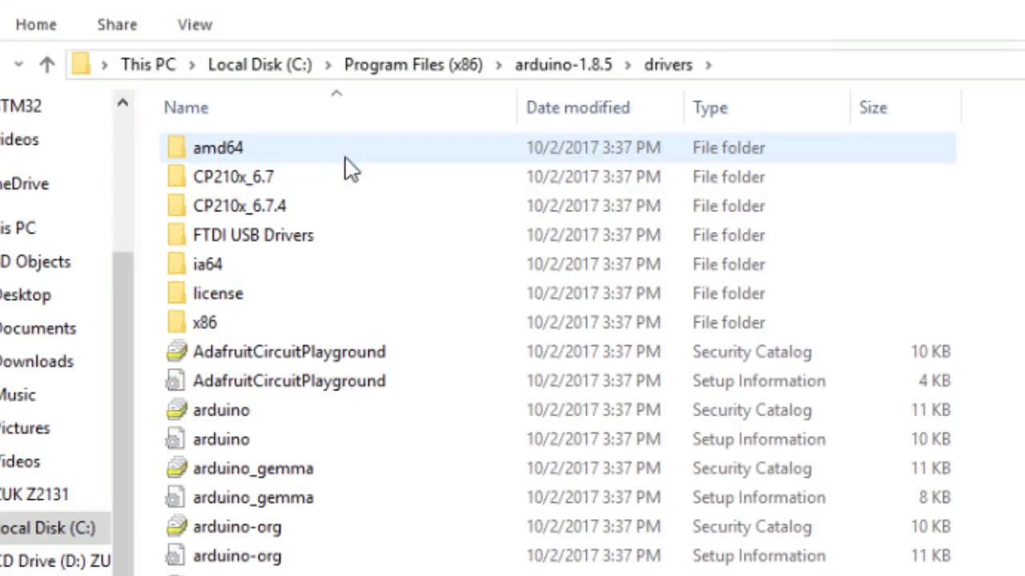
left_click(208, 264)
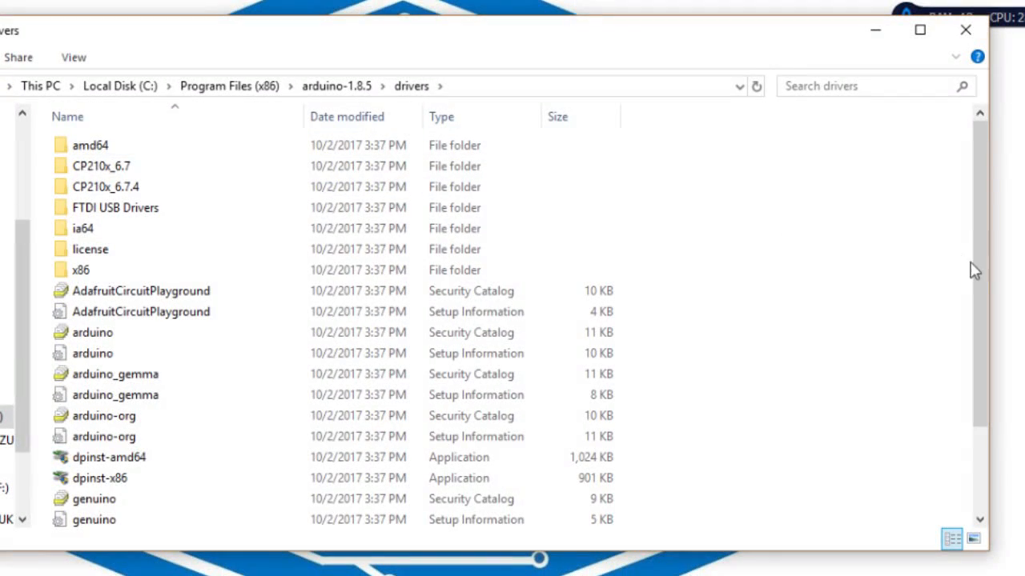
scroll("down", 3)
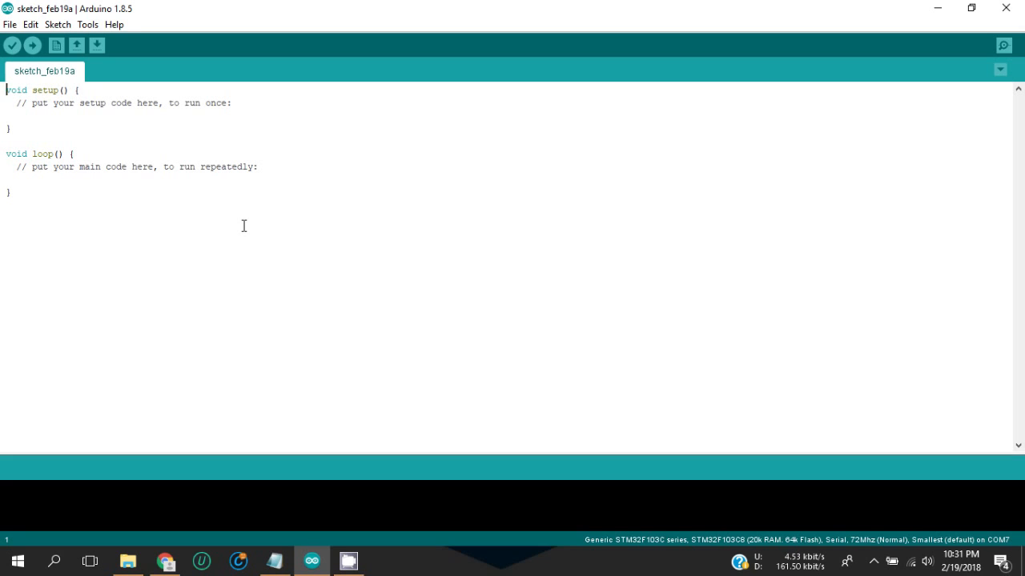
mouse_move(98, 45)
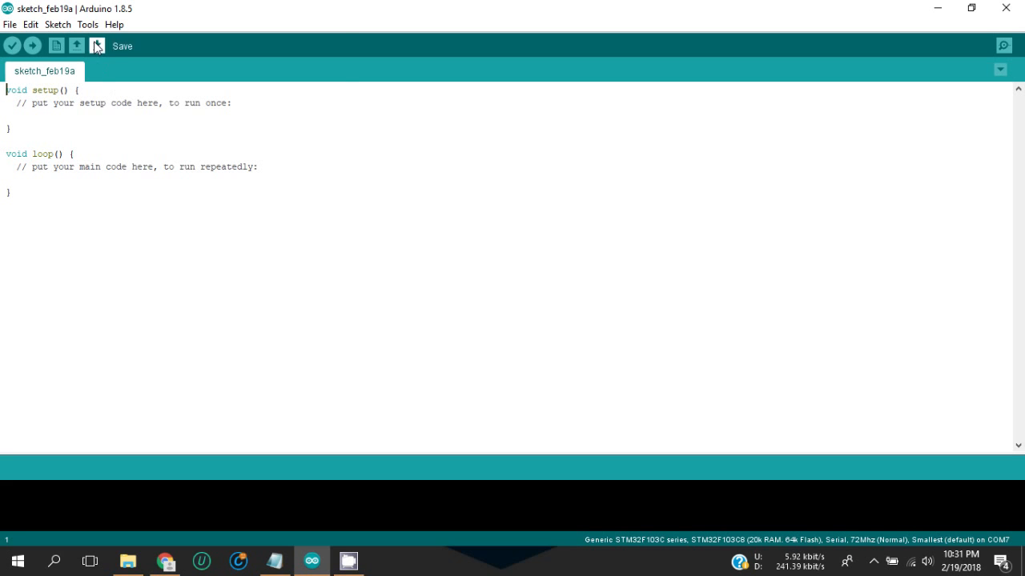
Review the board packages listed in Boards Manager, then close it.
left_click(92, 27)
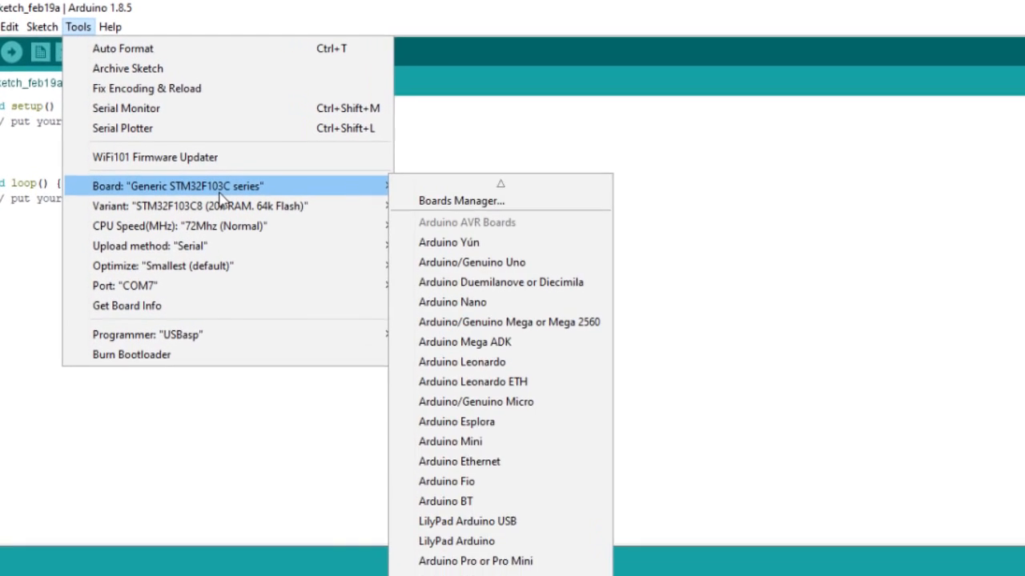
left_click(462, 200)
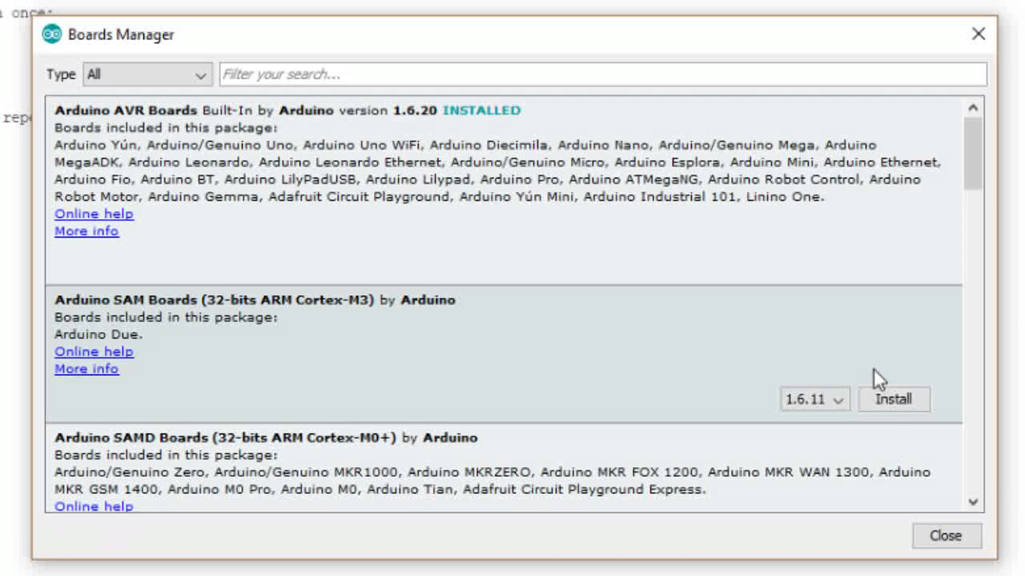
left_click(907, 401)
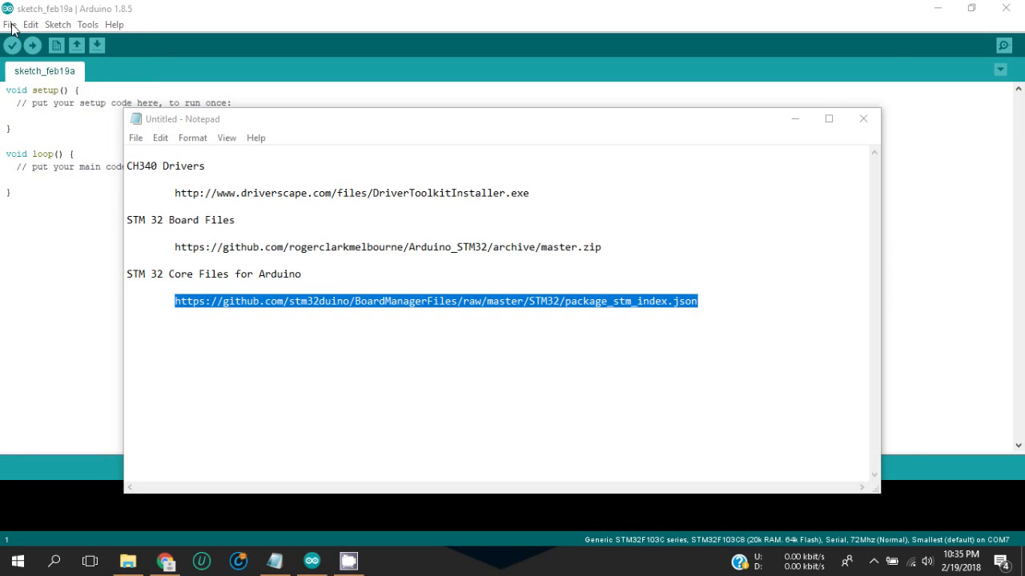
Save the STM32 package index URL in Preferences, then start Boards Manager downloading the index.
left_click(10, 24)
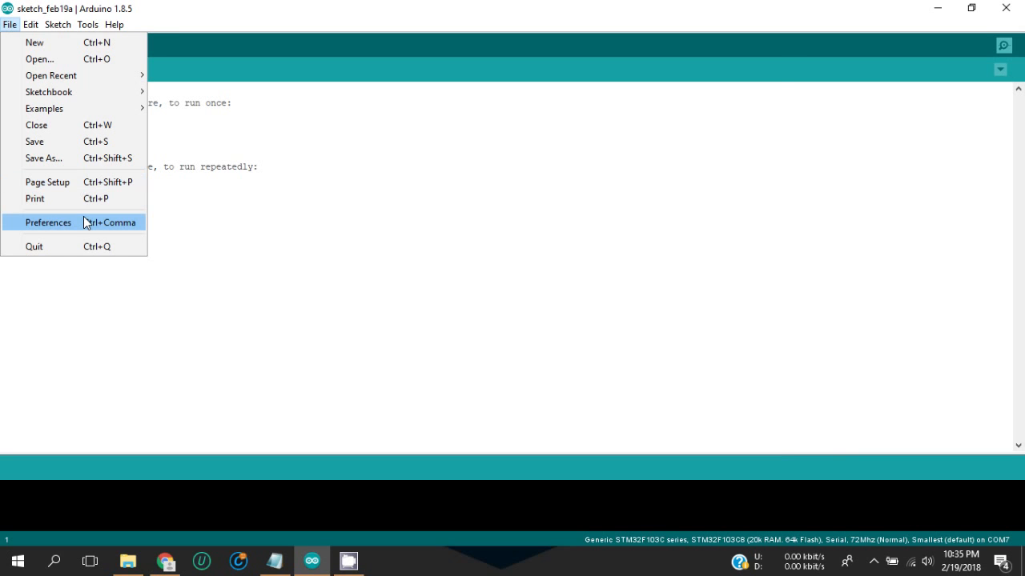
left_click(48, 223)
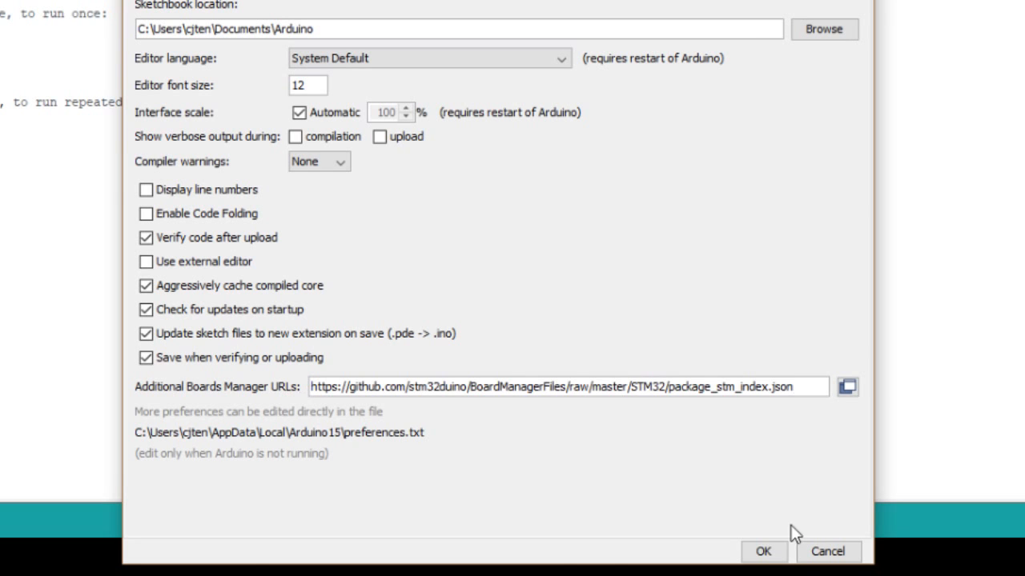
left_click(763, 551)
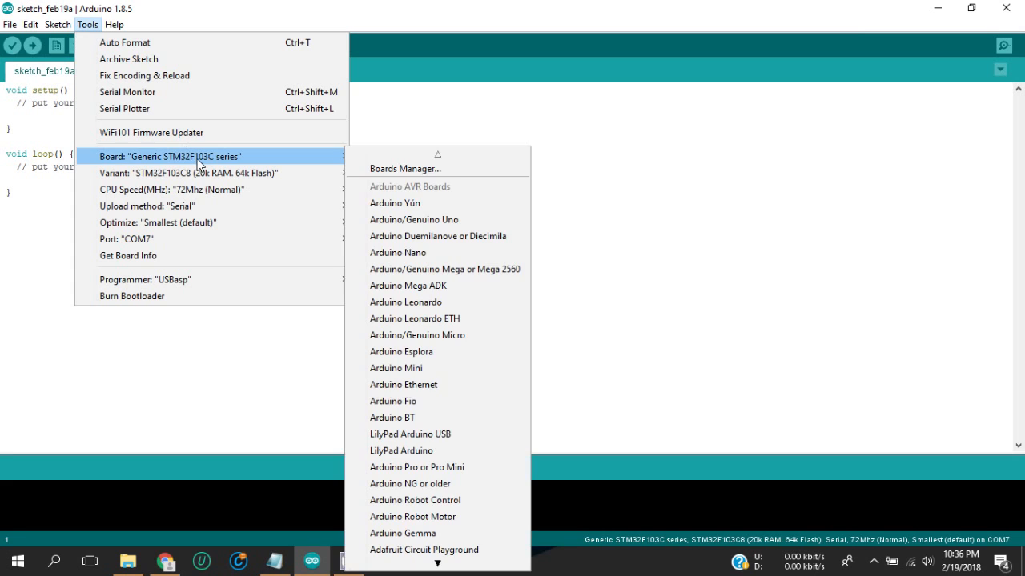
left_click(402, 169)
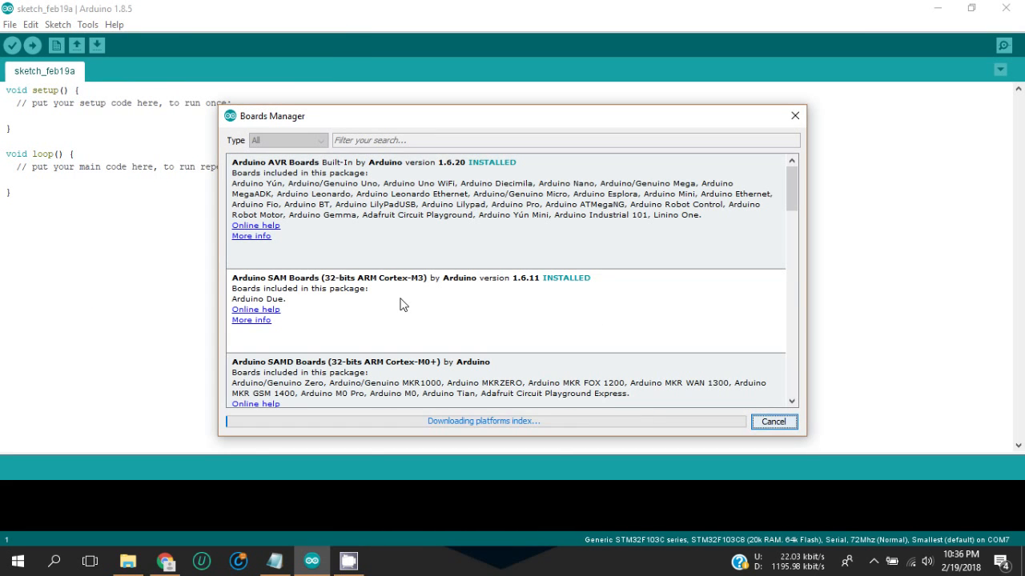
mouse_move(473, 303)
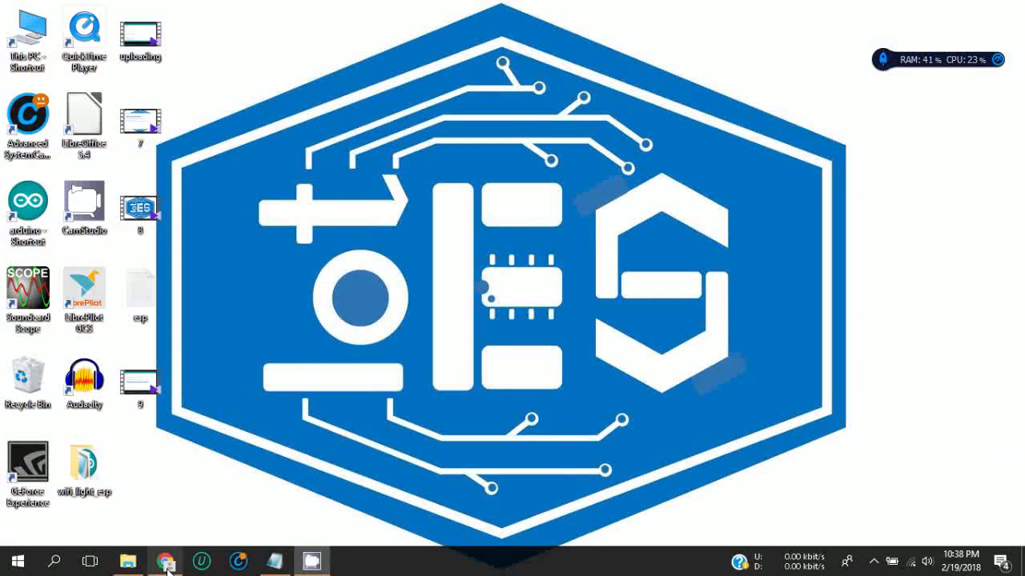
Switch to Chrome showing the rogerclarkmelbourne/Arduino_STM32 GitHub repository.
left_click(164, 560)
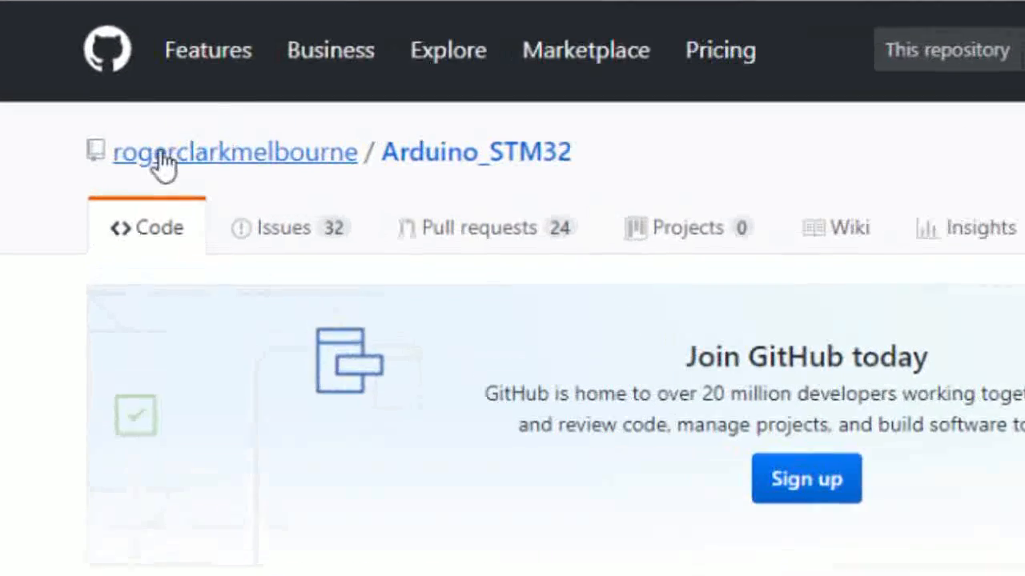
mouse_move(186, 194)
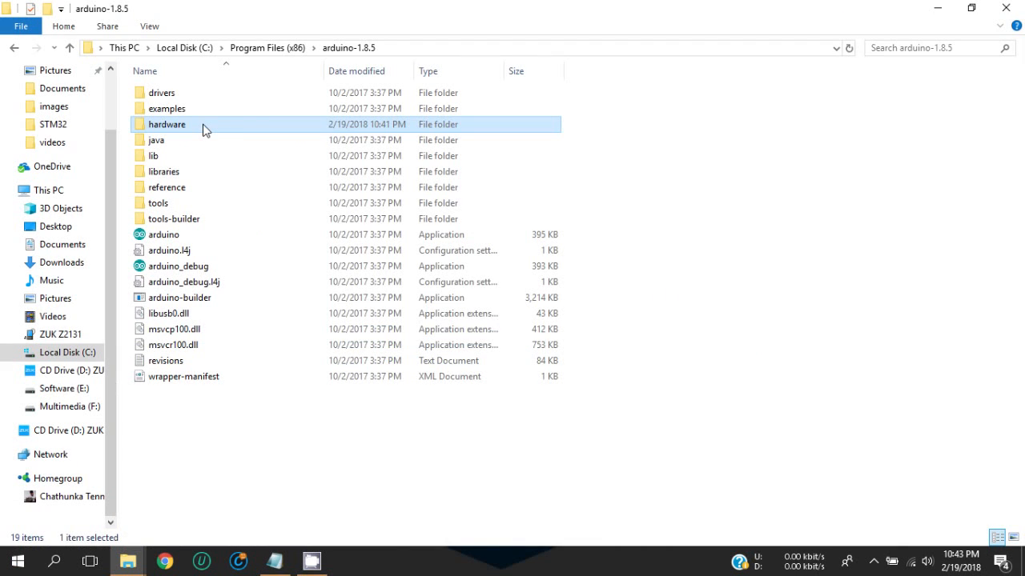
Check Arduino_STM32-master inside the hardware folder, then return to arduino-1.8.5.
double_click(166, 124)
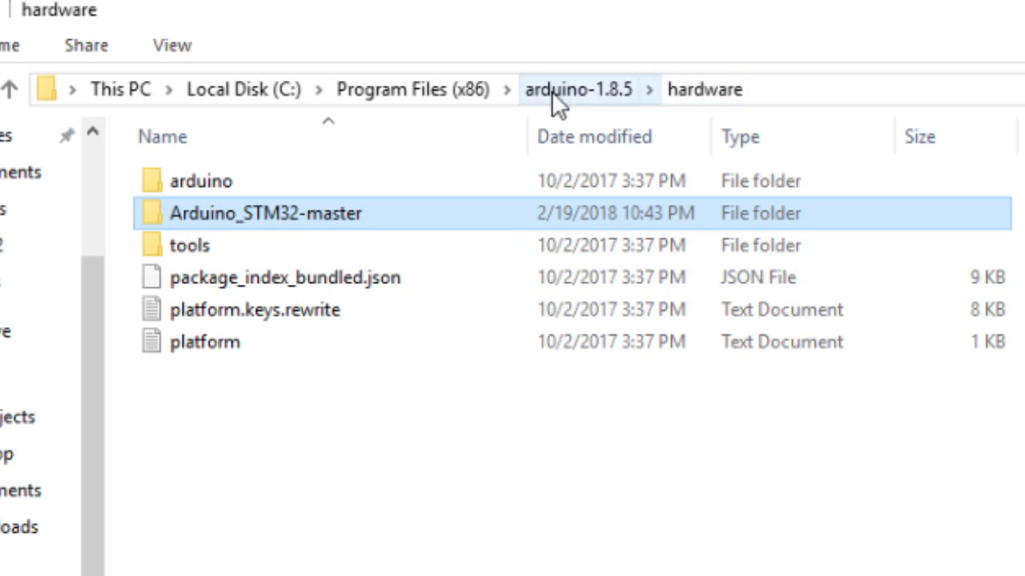
left_click(86, 24)
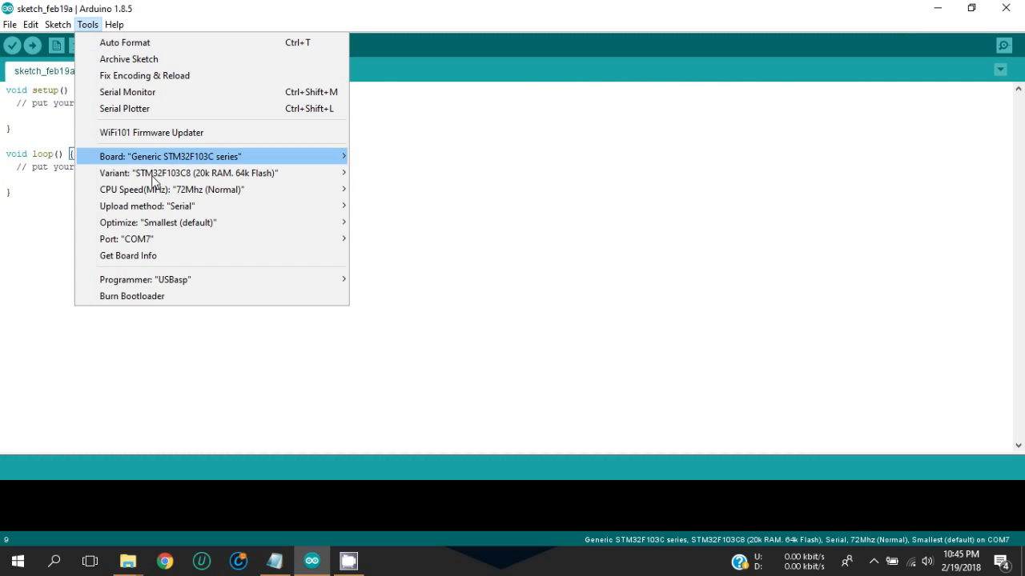
mouse_move(221, 247)
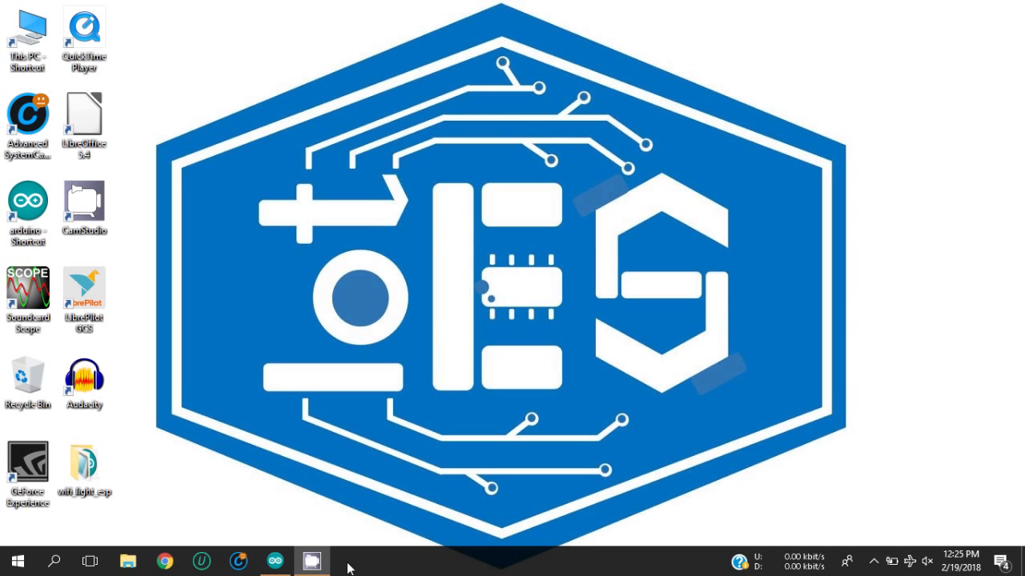
left_click(276, 561)
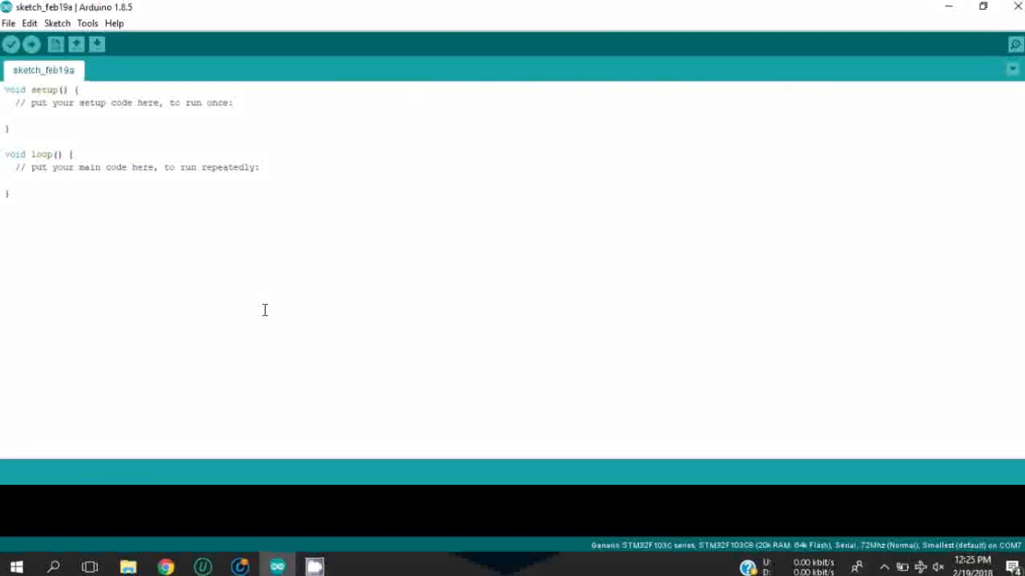
left_click(88, 23)
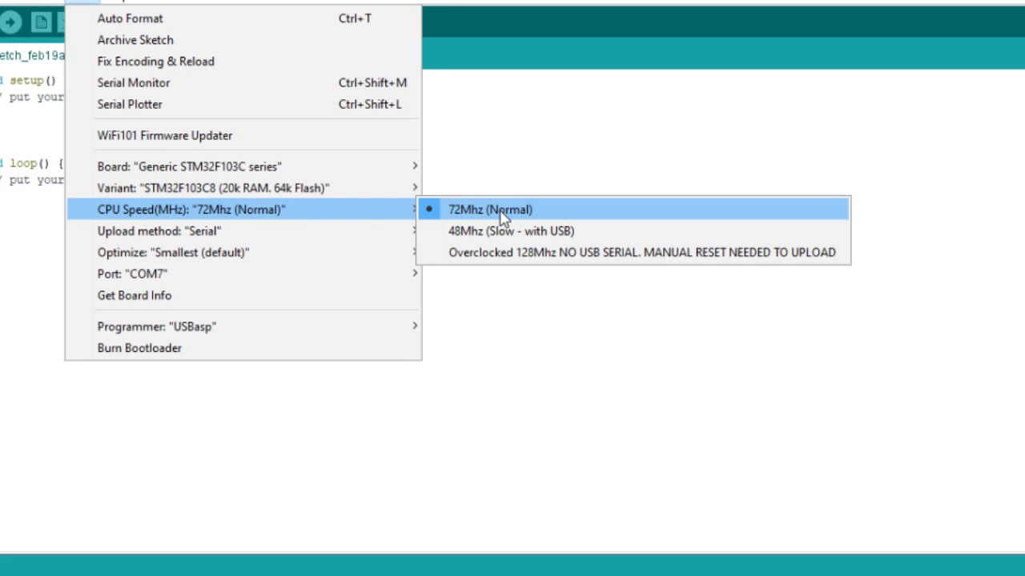
mouse_move(335, 237)
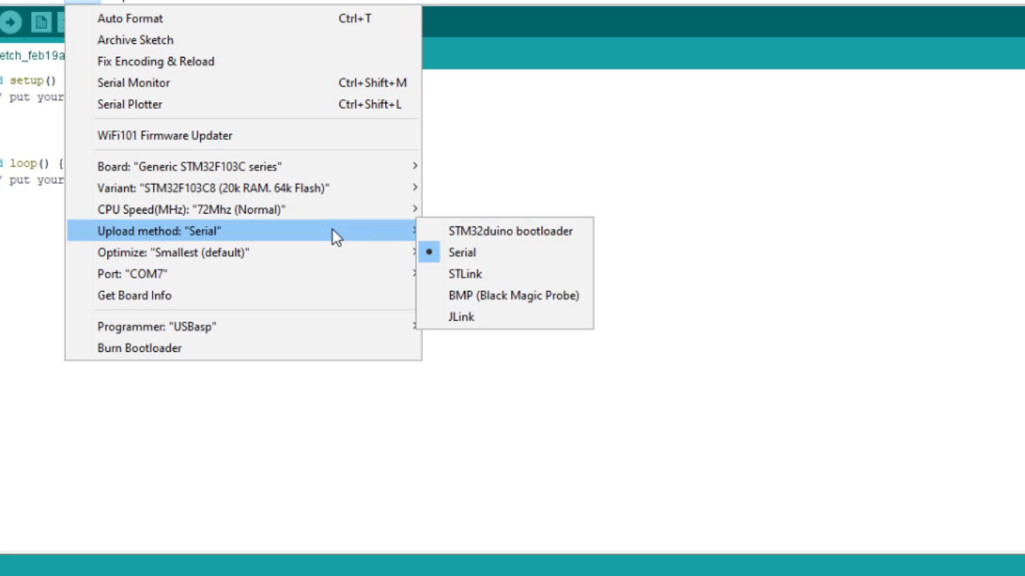
mouse_move(493, 255)
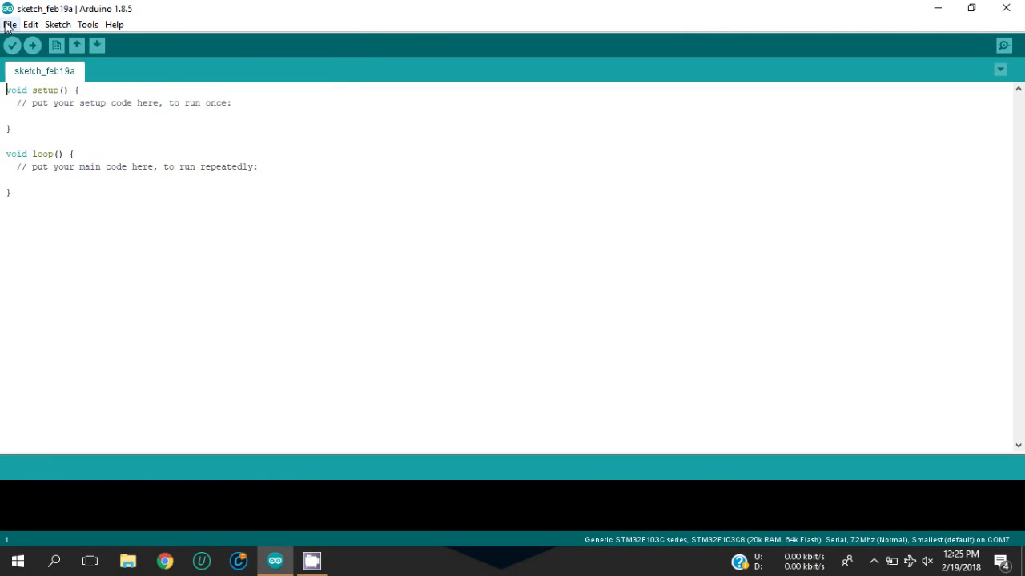
Open the A_STM32_Examples Digital Blink example and maximize its window.
left_click(10, 24)
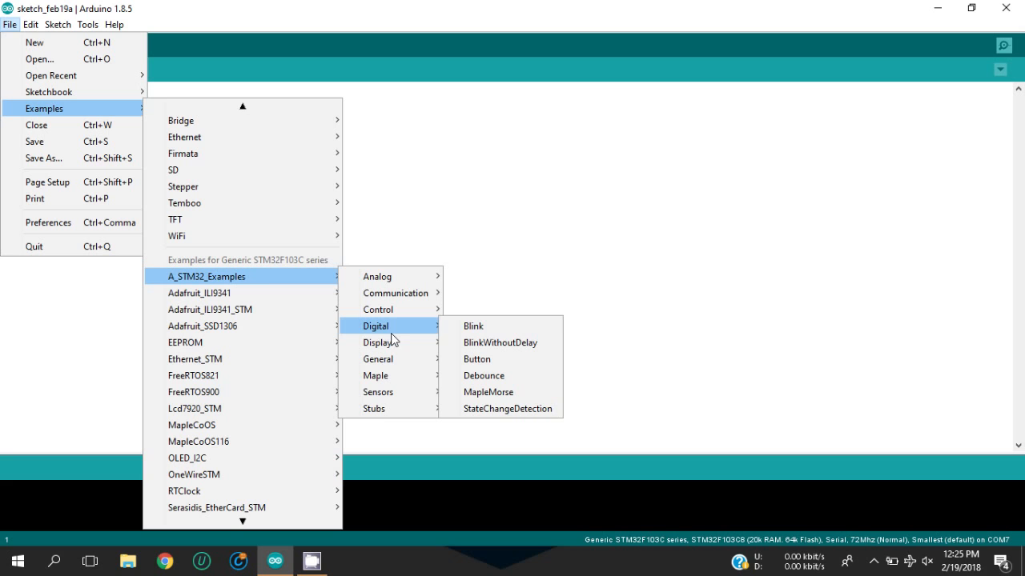
left_click(473, 326)
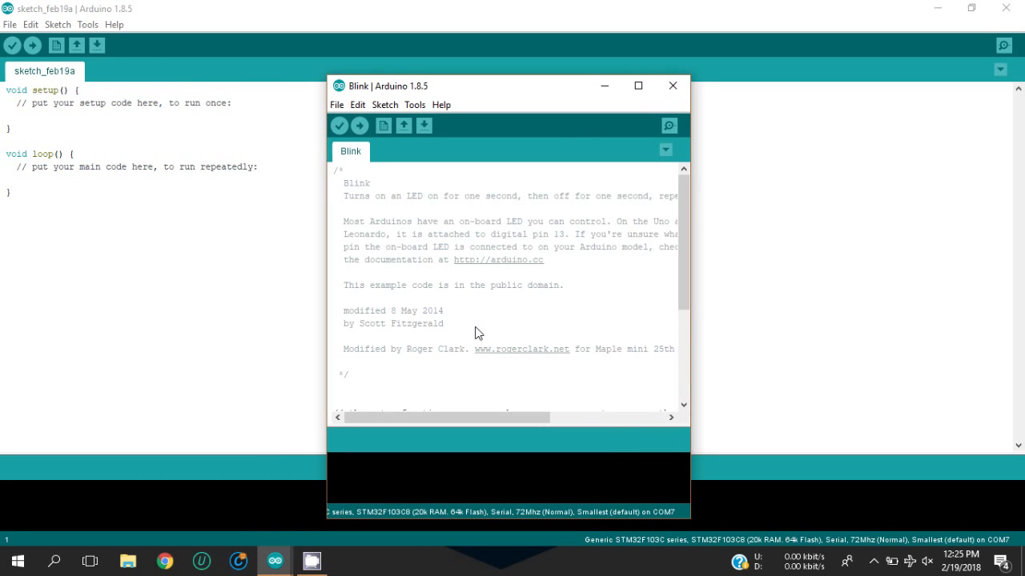
left_click(635, 85)
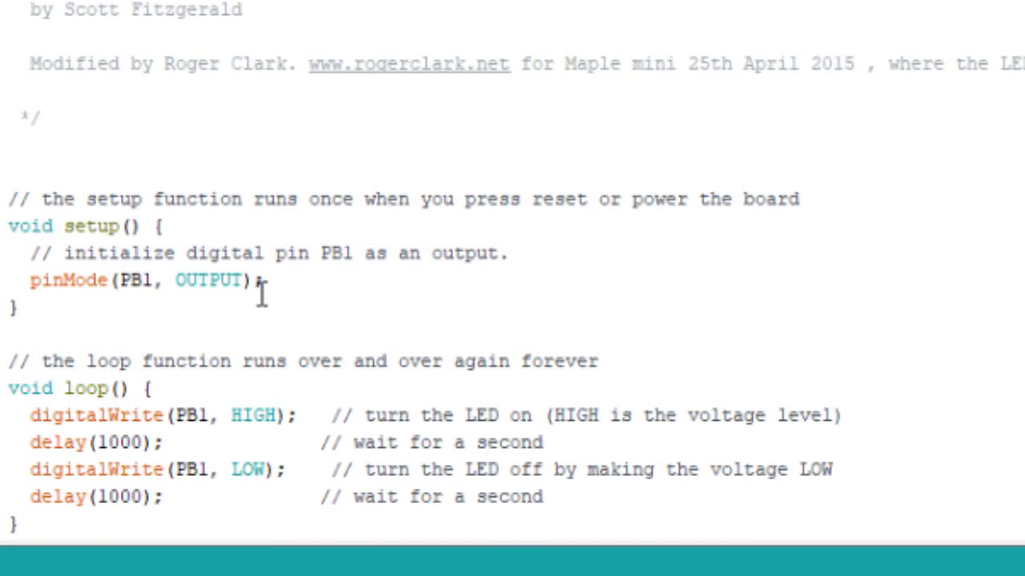
Replace PB1 with PC13 in pinMode and the HIGH digitalWrite, then select PB1 on the LOW line.
double_click(138, 281)
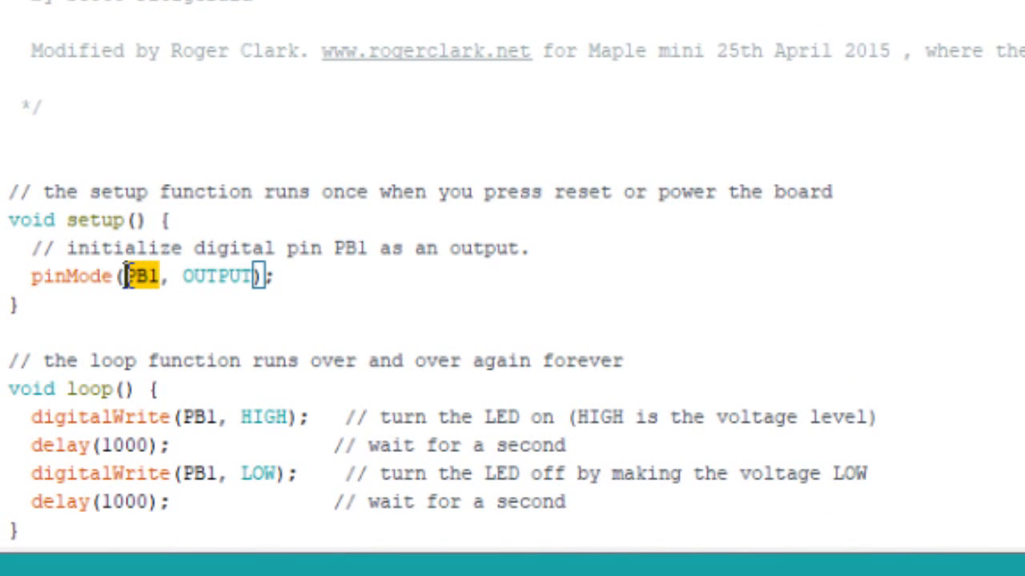
key("Delete")
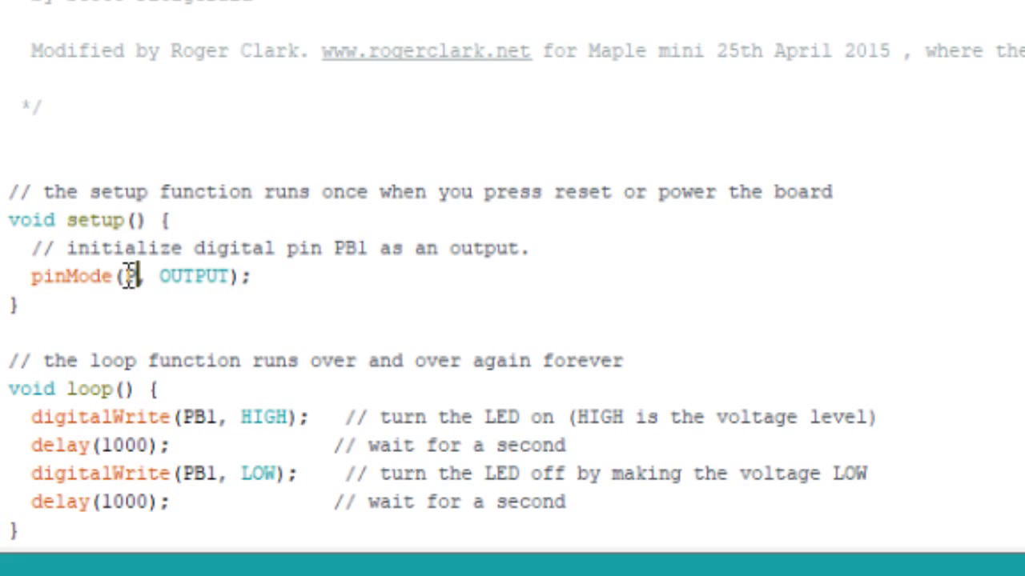
type("PC13")
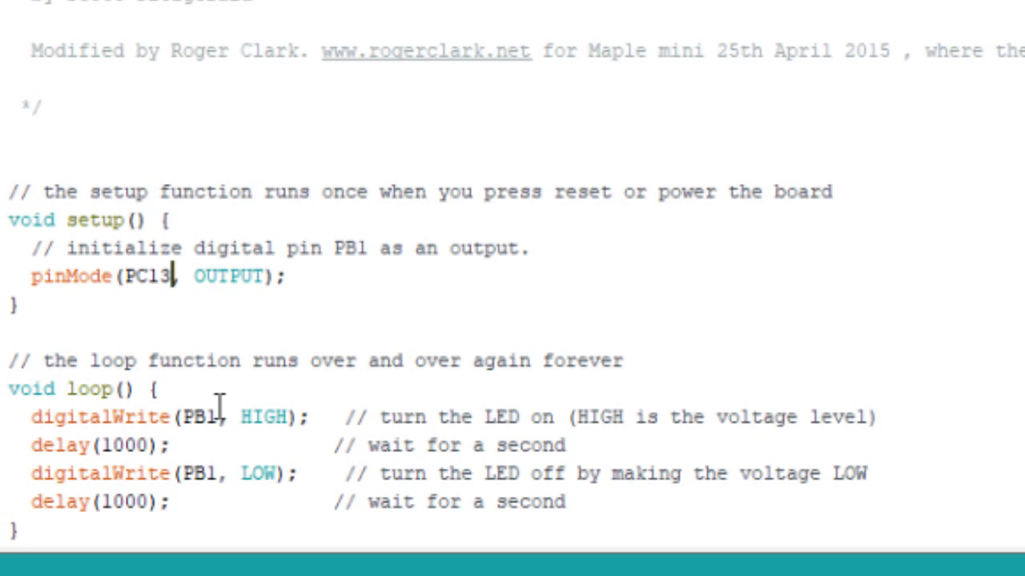
double_click(207, 416)
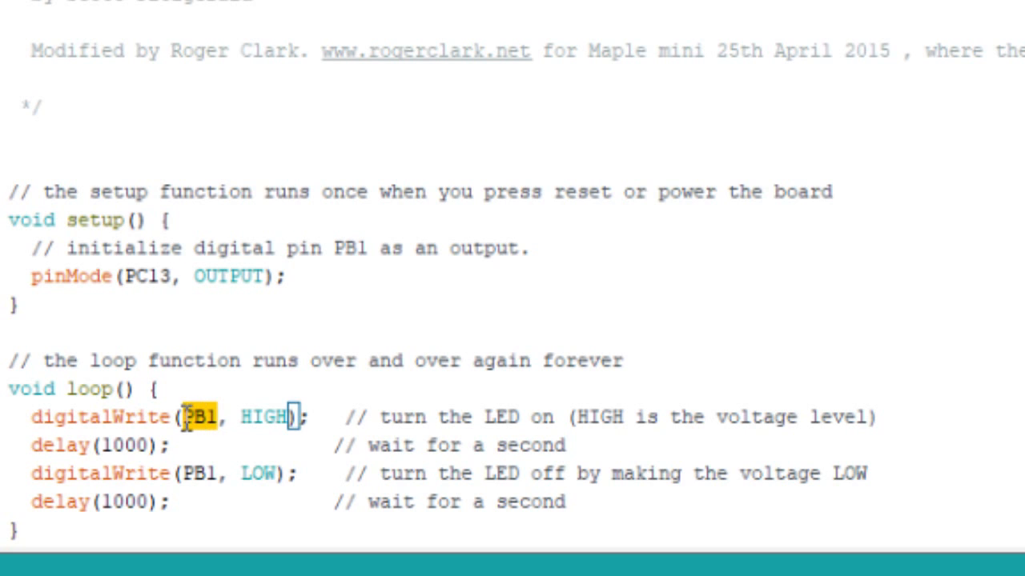
type("PC13")
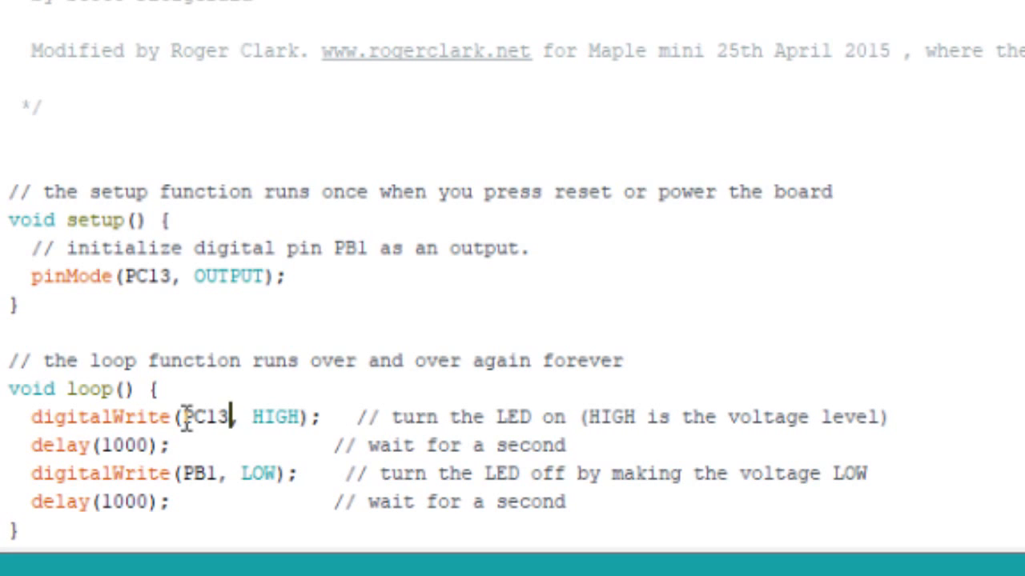
double_click(196, 473)
type("C")
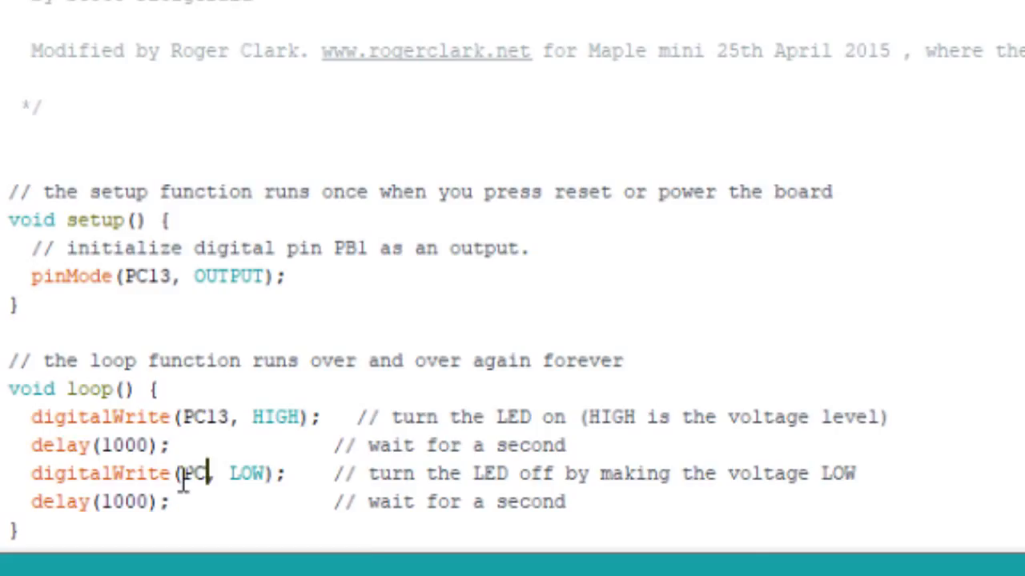
left_click(33, 46)
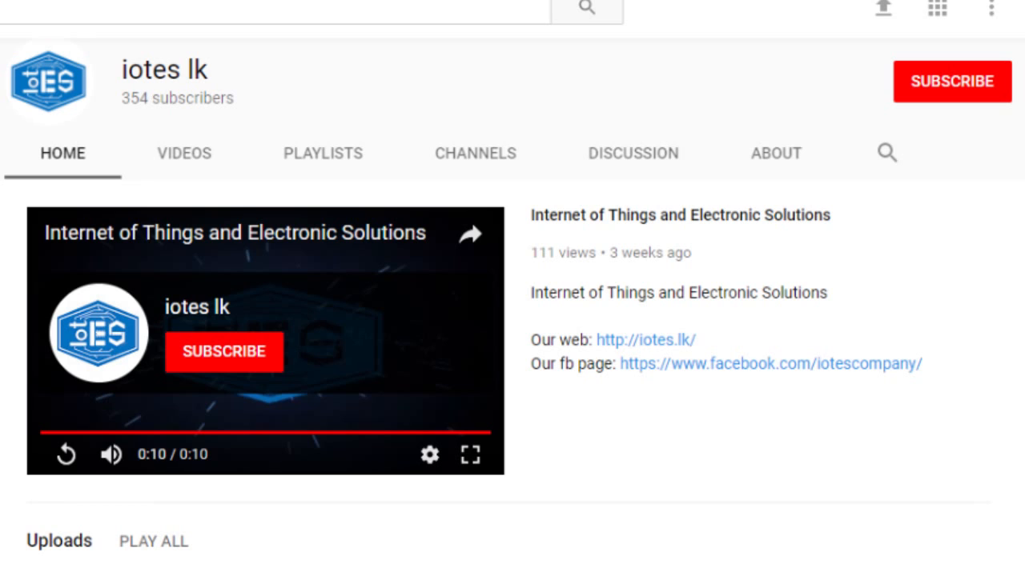
Enter 'iotes' to bring up the iotes lk YouTube channel page.
type("iotes")
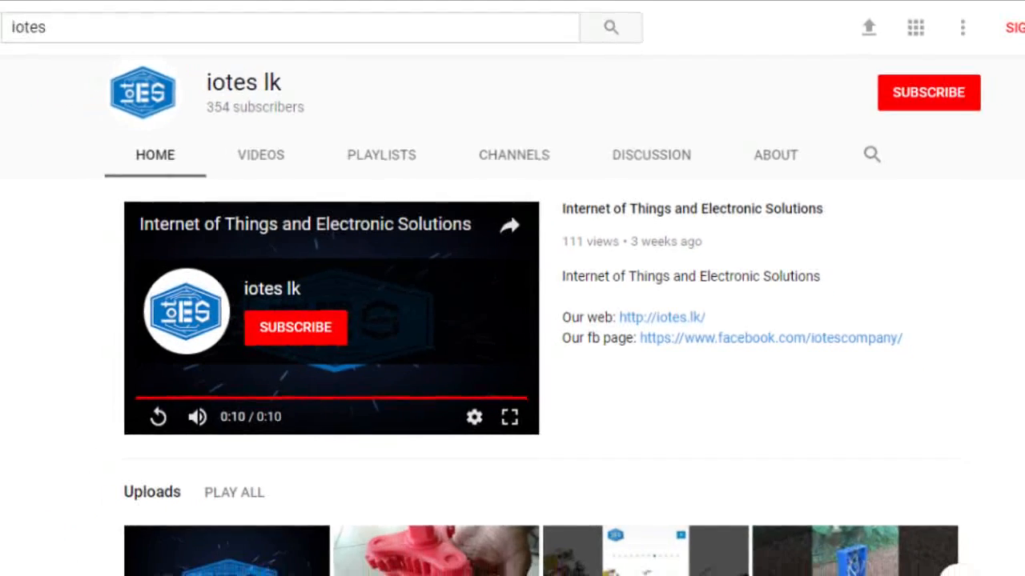